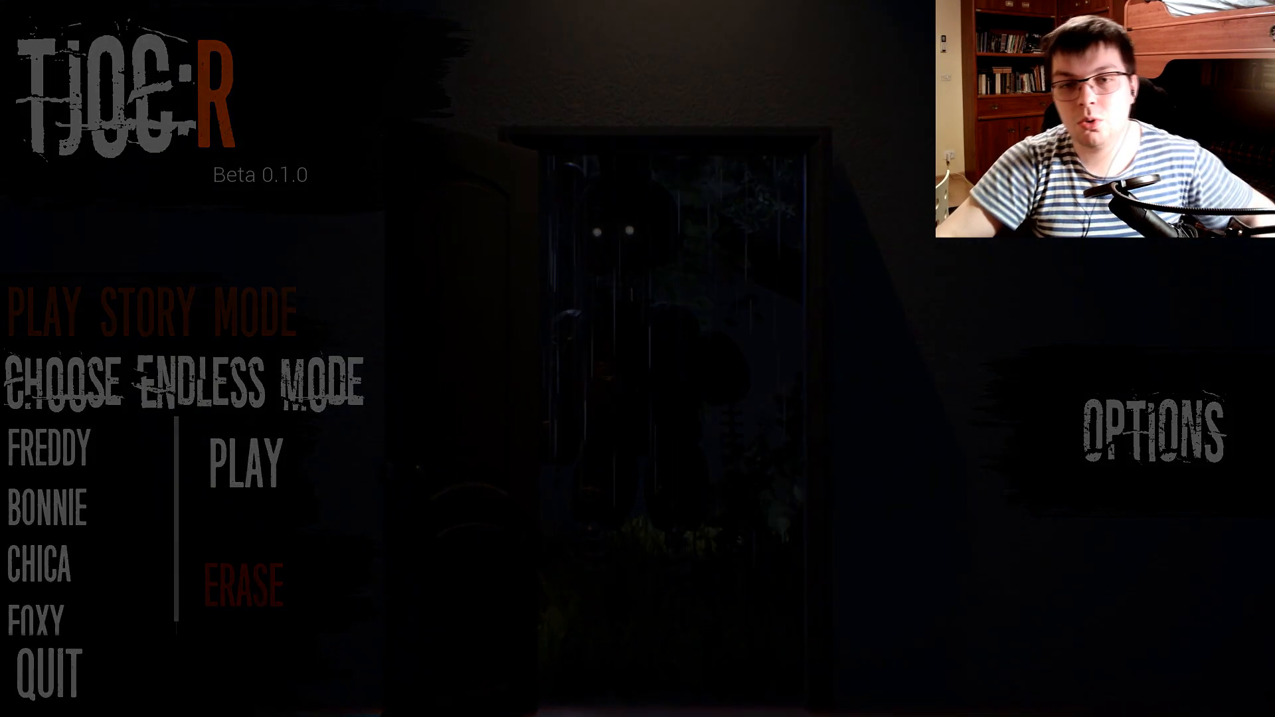
# - End the five-object floor run and return to the endless-mode main menu
pyautogui.click(246, 464)
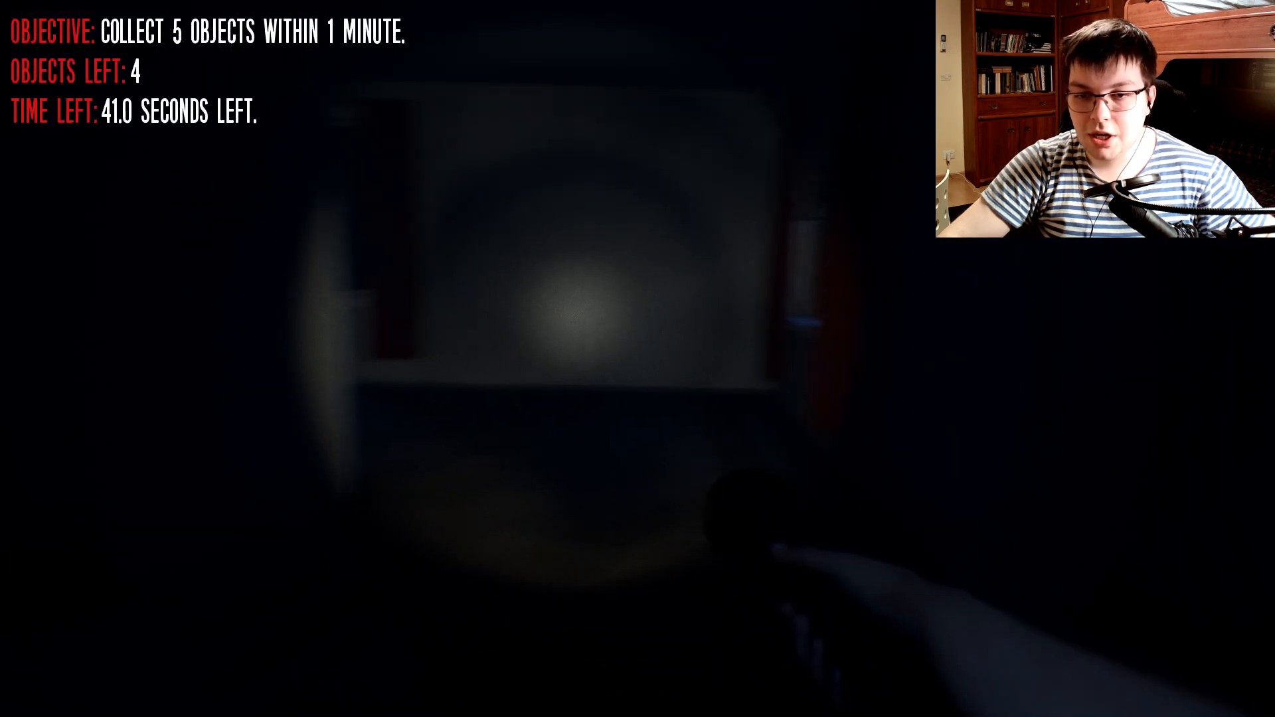
pyautogui.moveTo(569, 365)
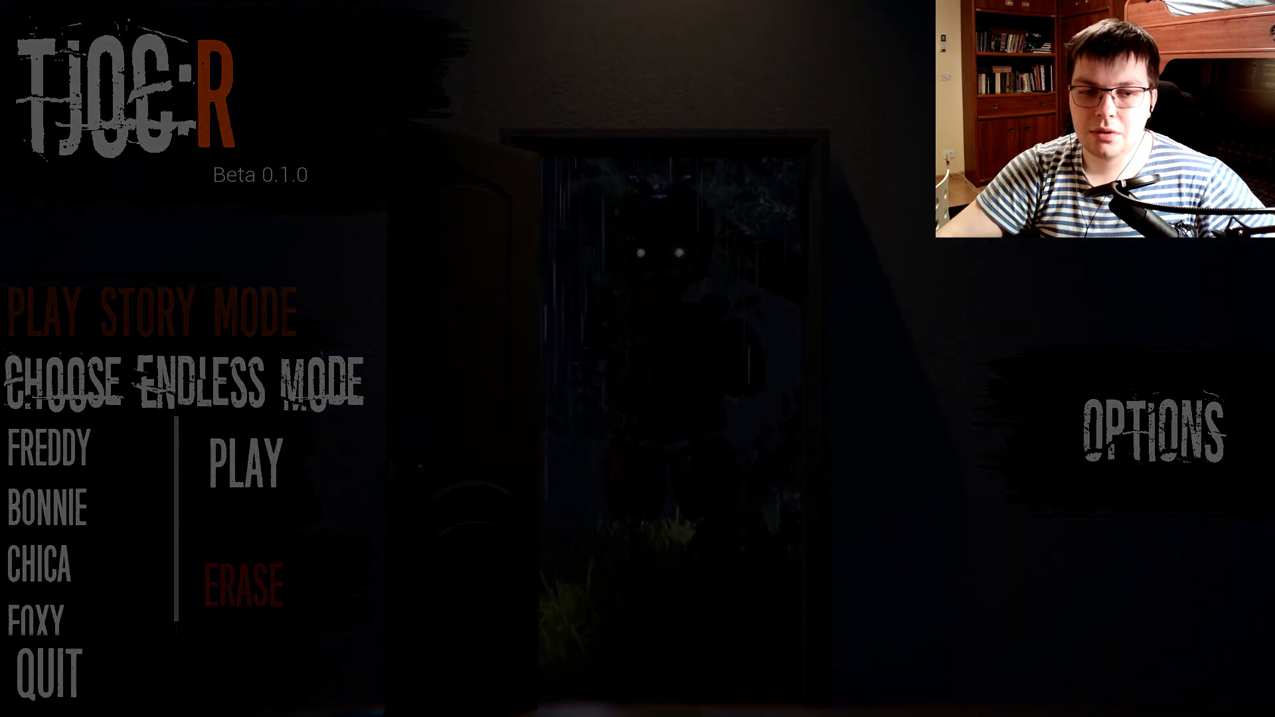
# - Start a new floor run: collect 10 drawings within 5 minutes
pyautogui.click(240, 464)
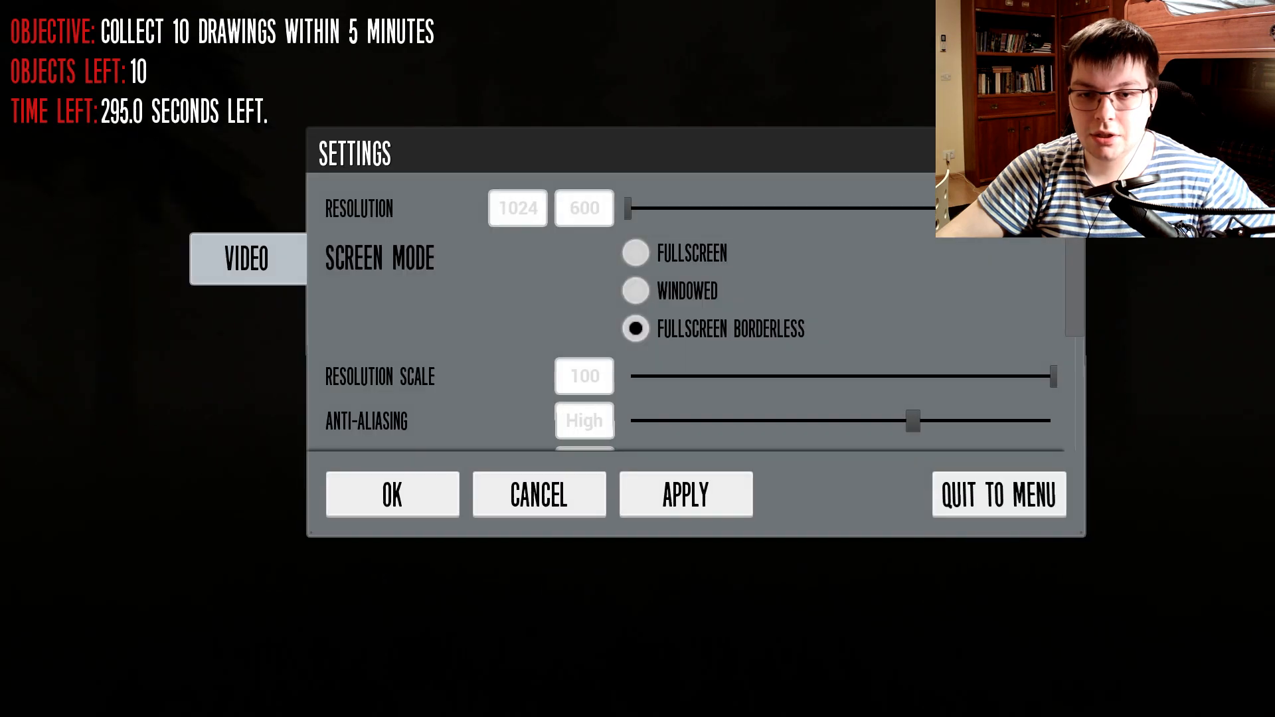
# - Confirm the Settings dialog with OK to resume the 10-drawing hunt
pyautogui.click(391, 494)
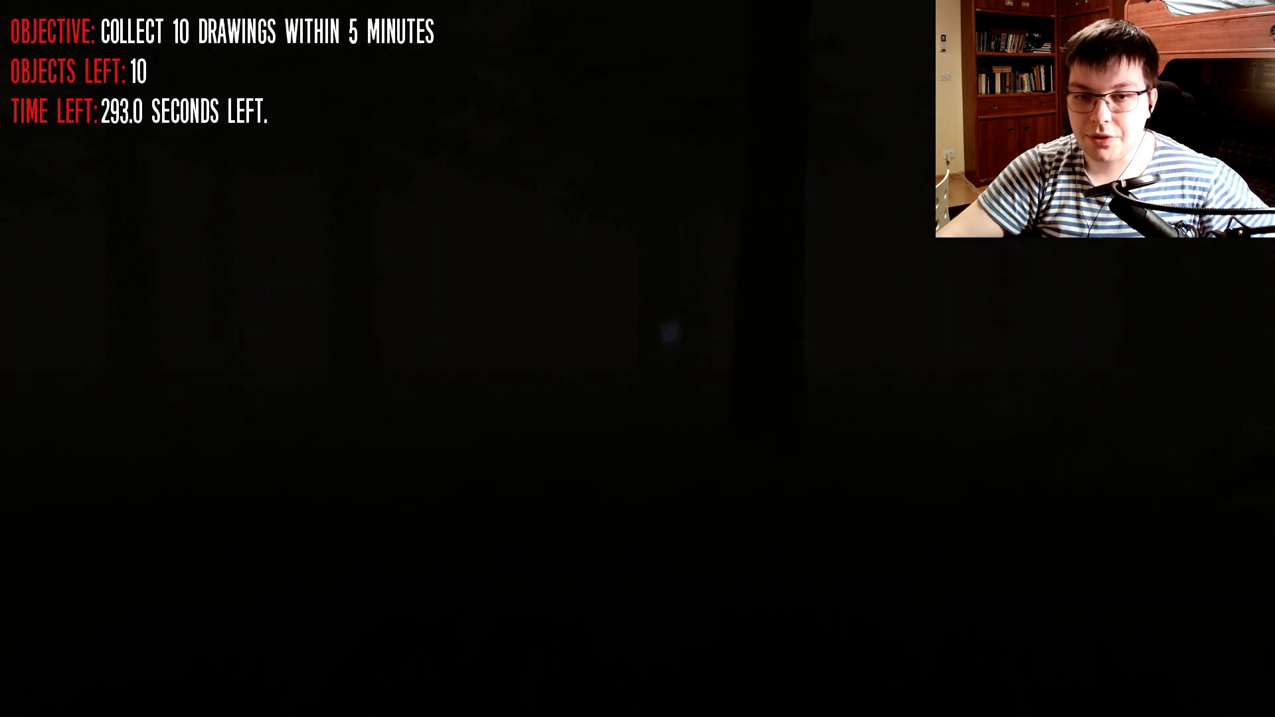